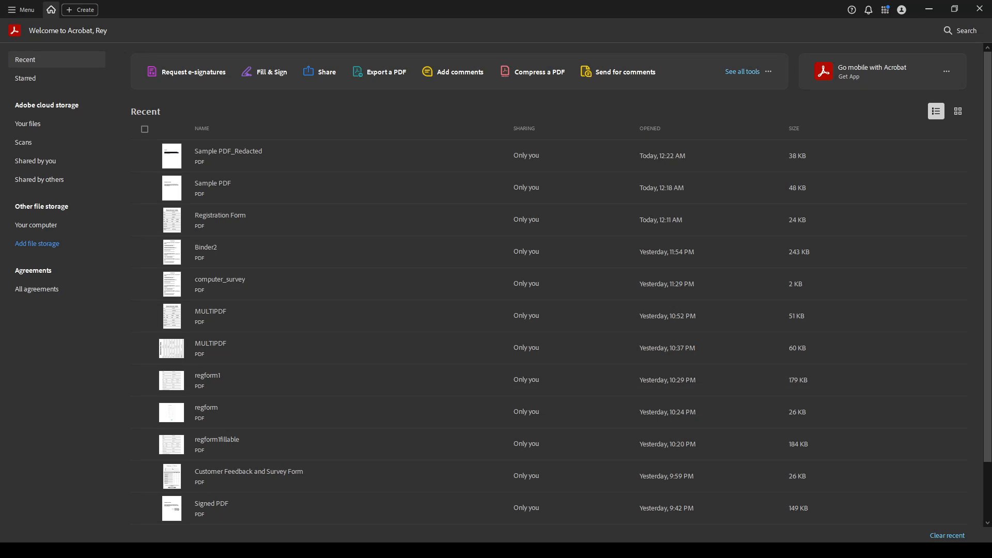
mouse_move(422, 433)
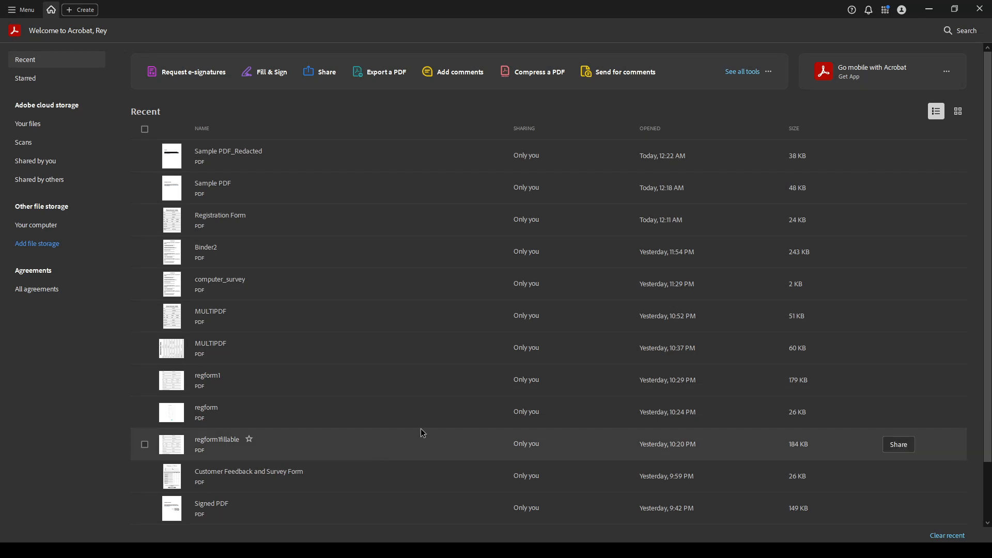
mouse_move(370, 502)
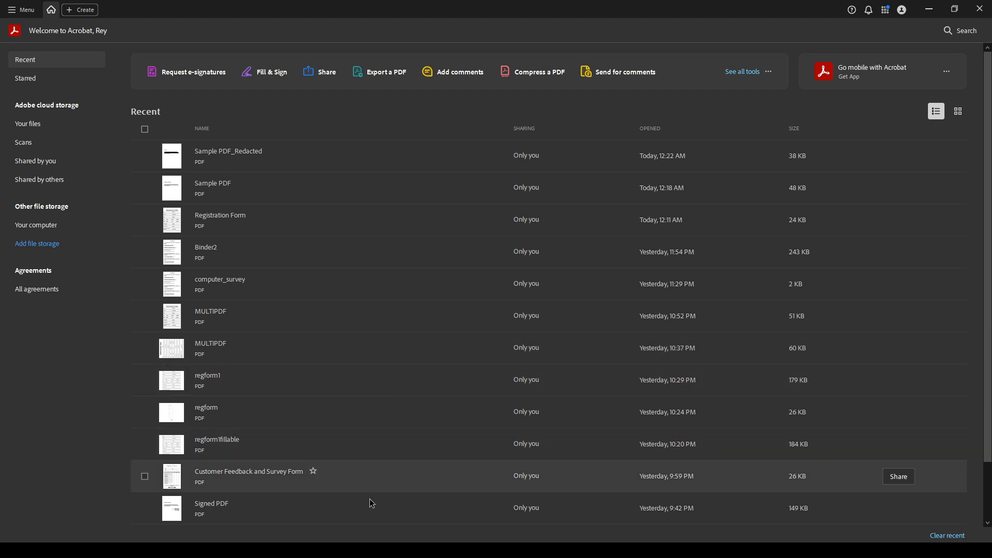
mouse_move(371, 503)
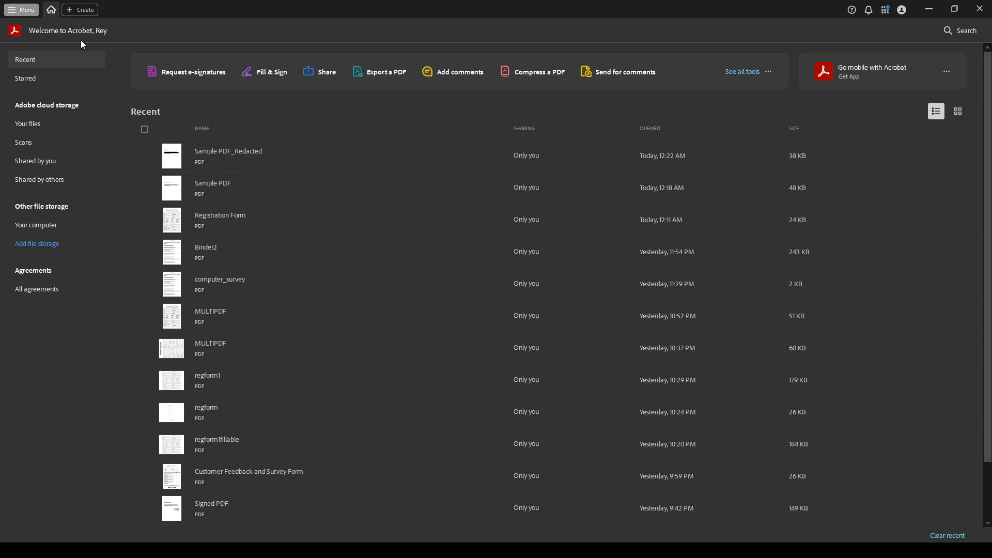
mouse_move(83, 46)
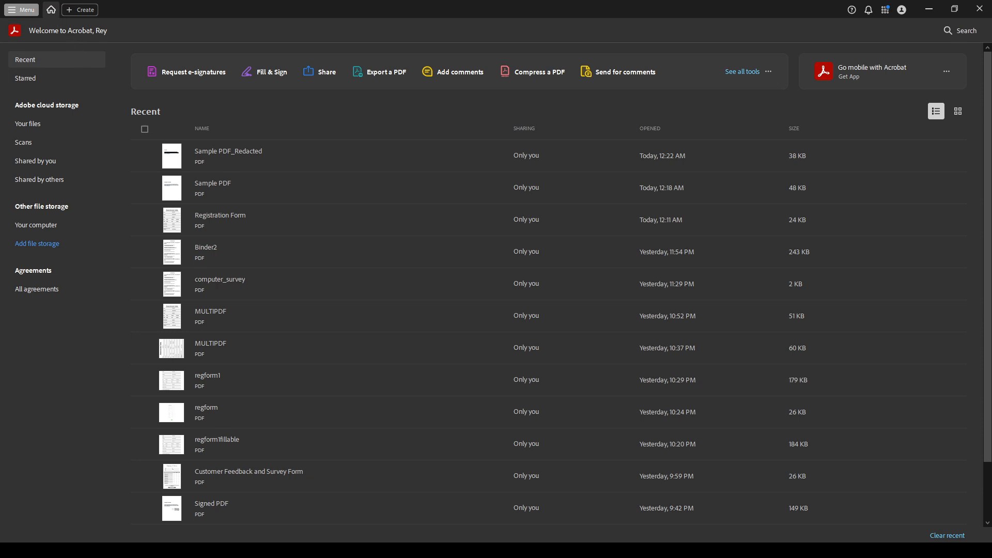
Step: Open the Sample PDF document from the Recent files list
double_click(213, 187)
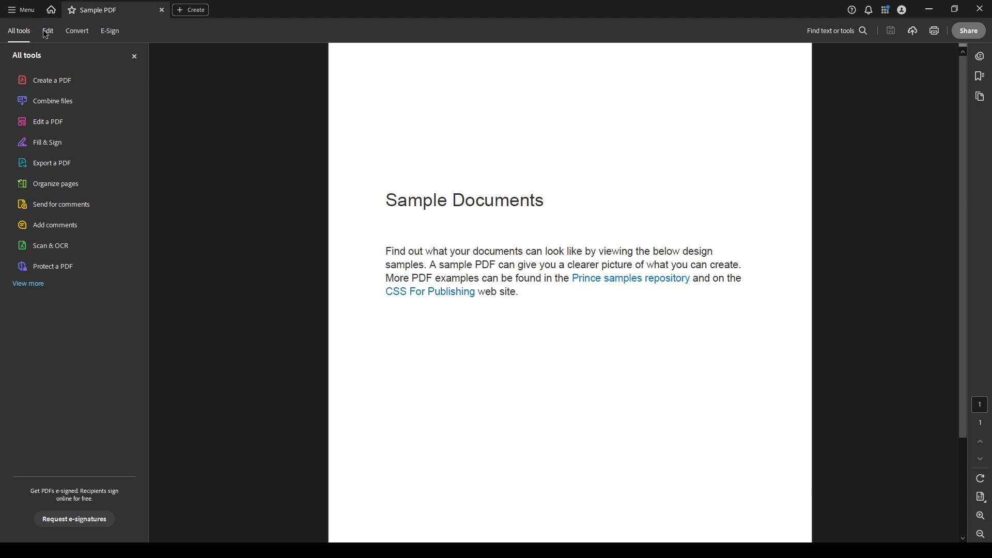
mouse_move(54, 40)
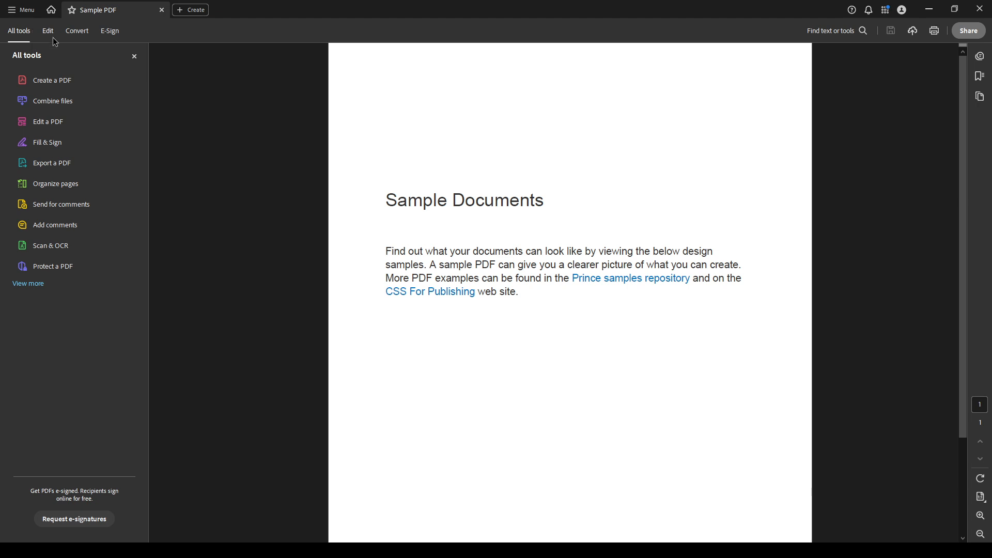
mouse_move(51, 35)
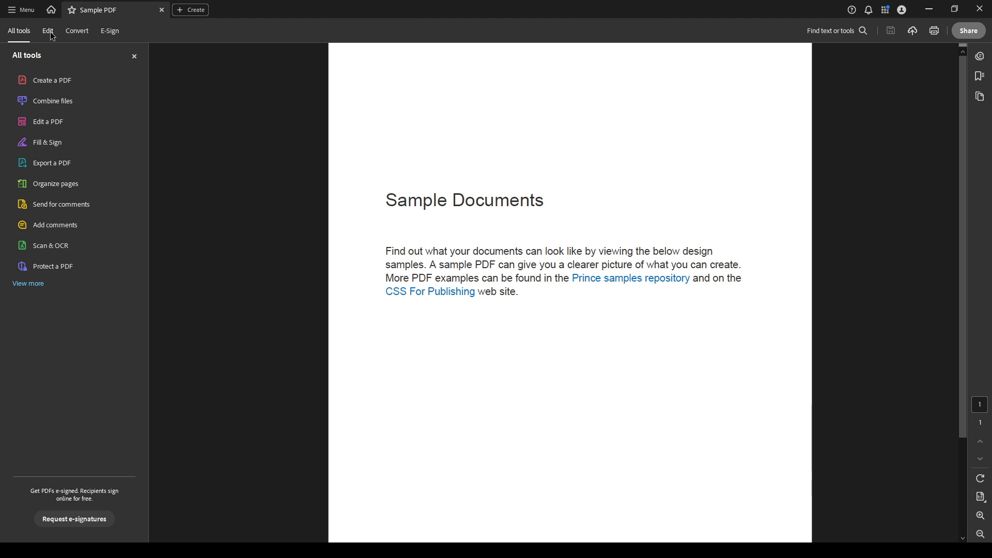
Step: Switch Sample PDF into Edit mode so its text blocks become editable boxes
left_click(47, 30)
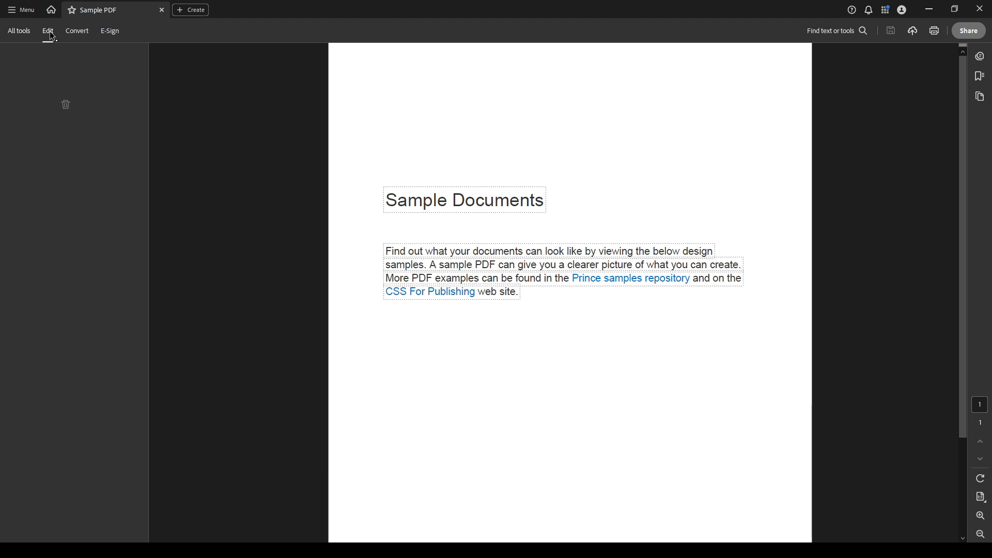
left_click(46, 30)
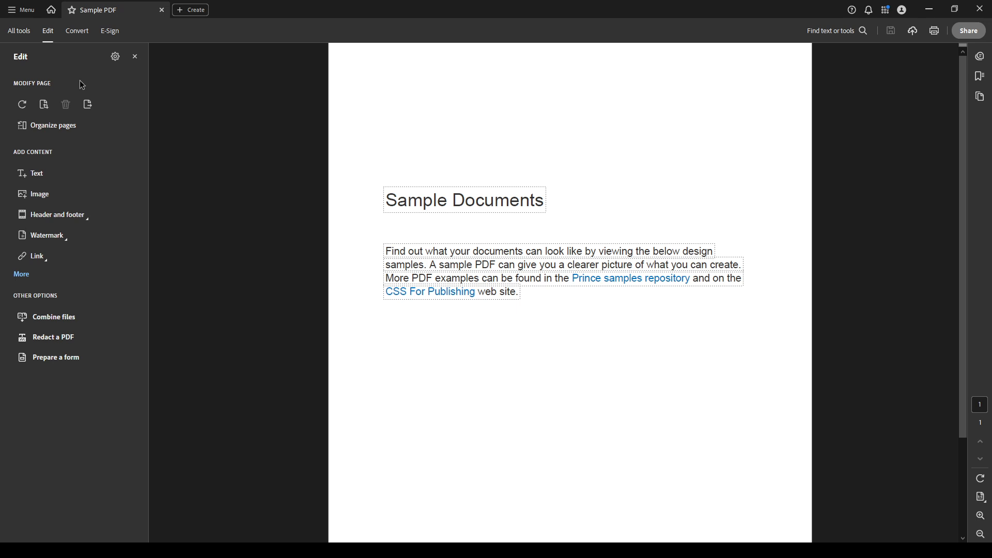
mouse_move(141, 78)
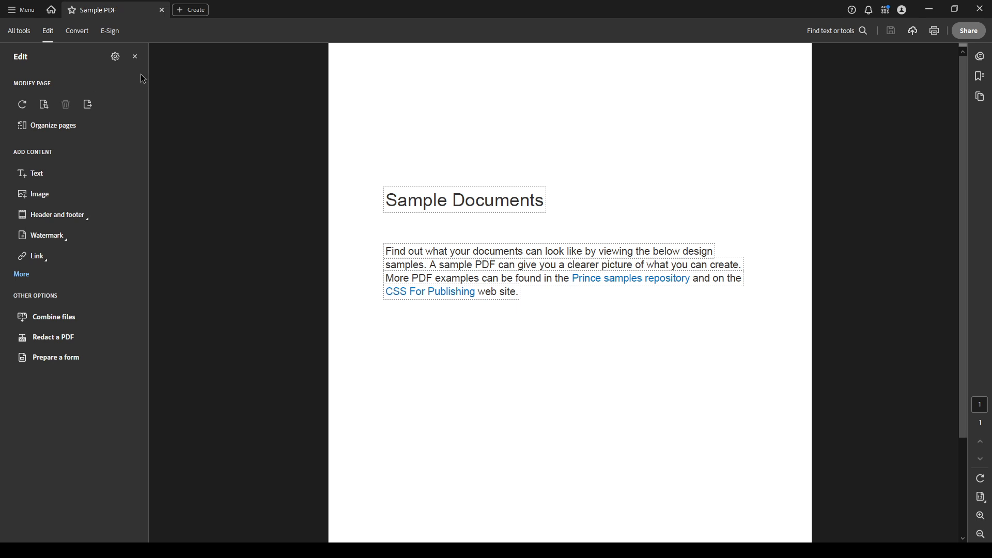
mouse_move(234, 221)
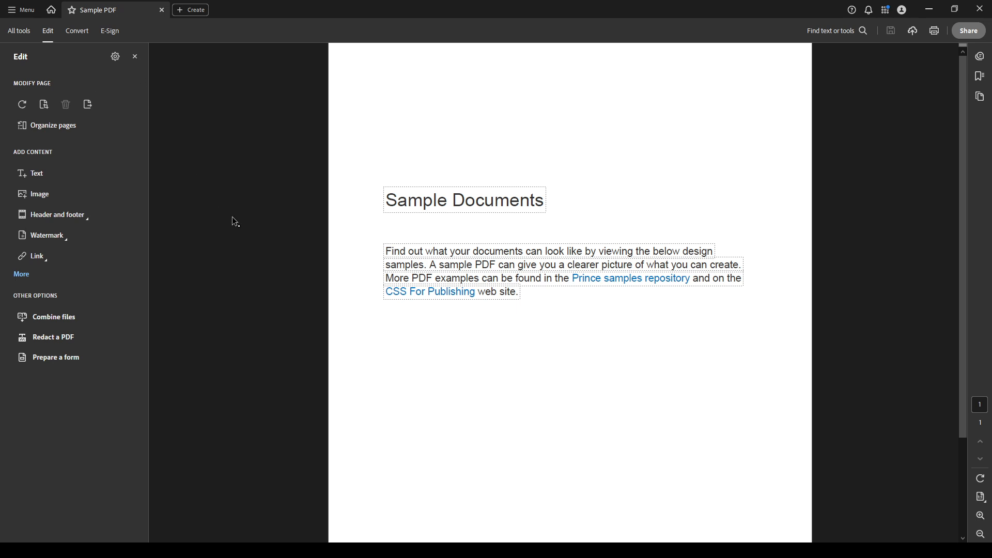
mouse_move(310, 125)
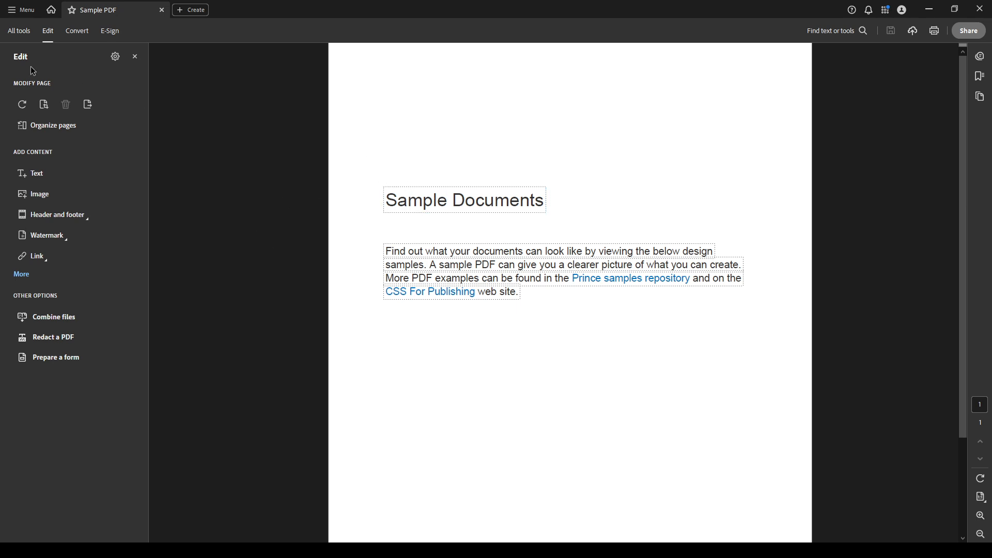
mouse_move(154, 207)
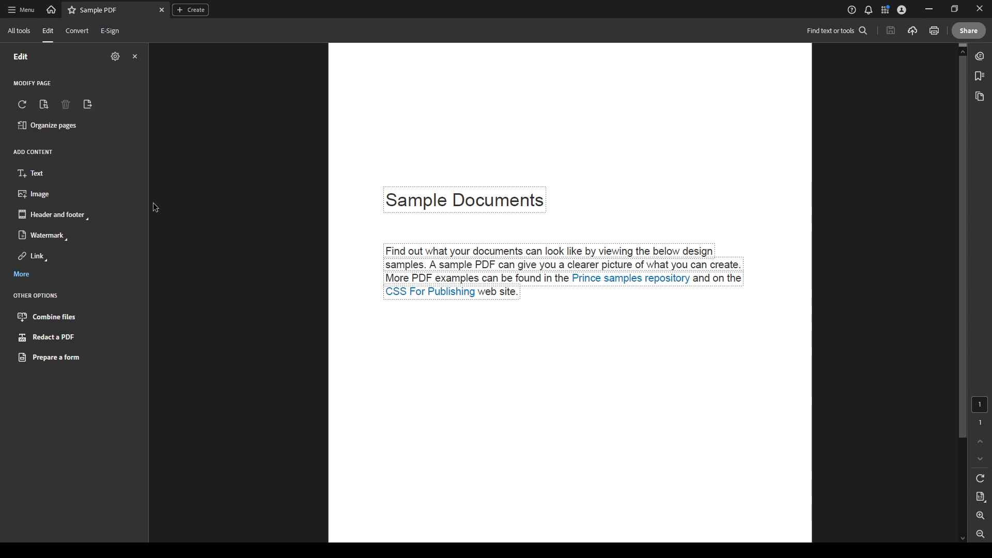
mouse_move(433, 217)
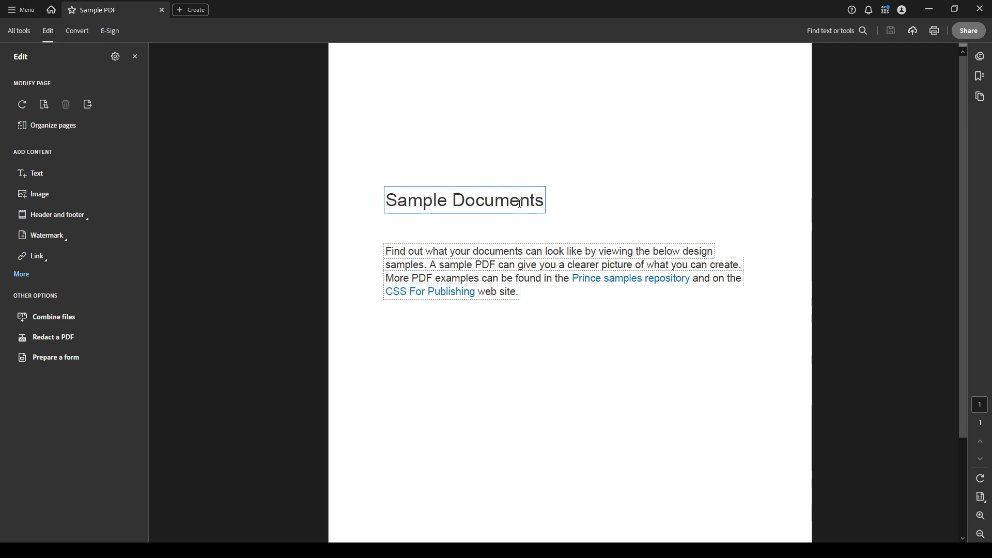
Step: Activate the 'Sample Documents' heading text box for editing
left_click(464, 199)
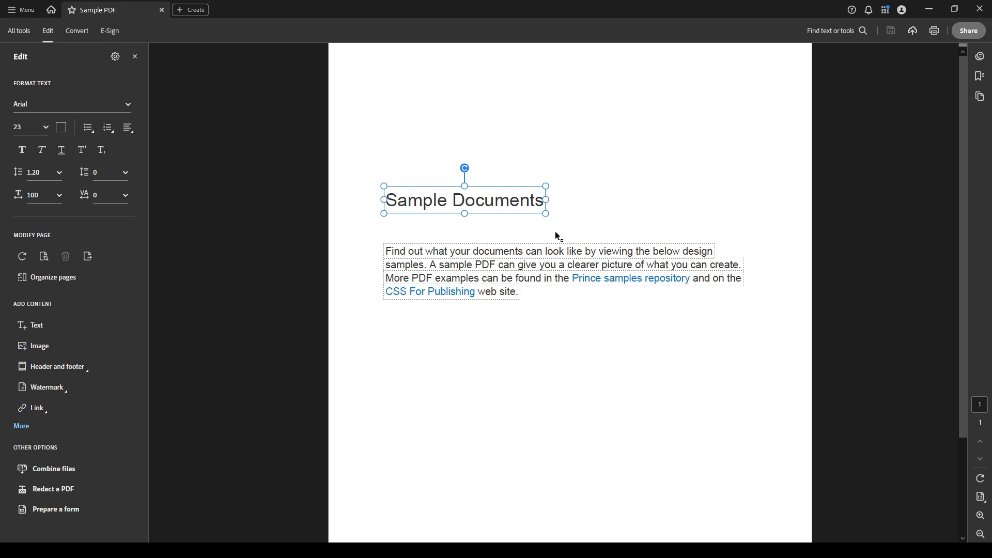
mouse_move(509, 213)
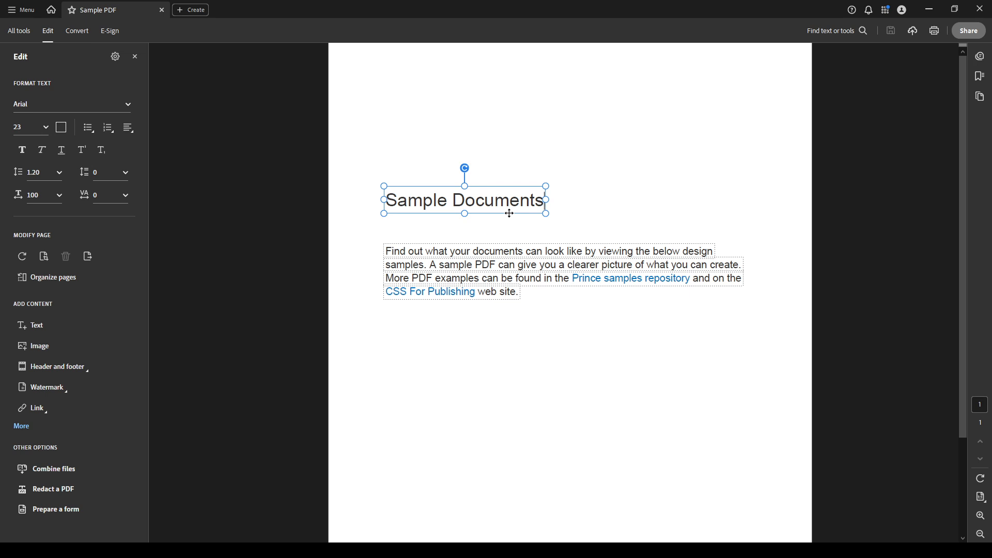
Step: Delete all of the 'Sample Documents' heading text, leaving its text box empty
key("Backspace")
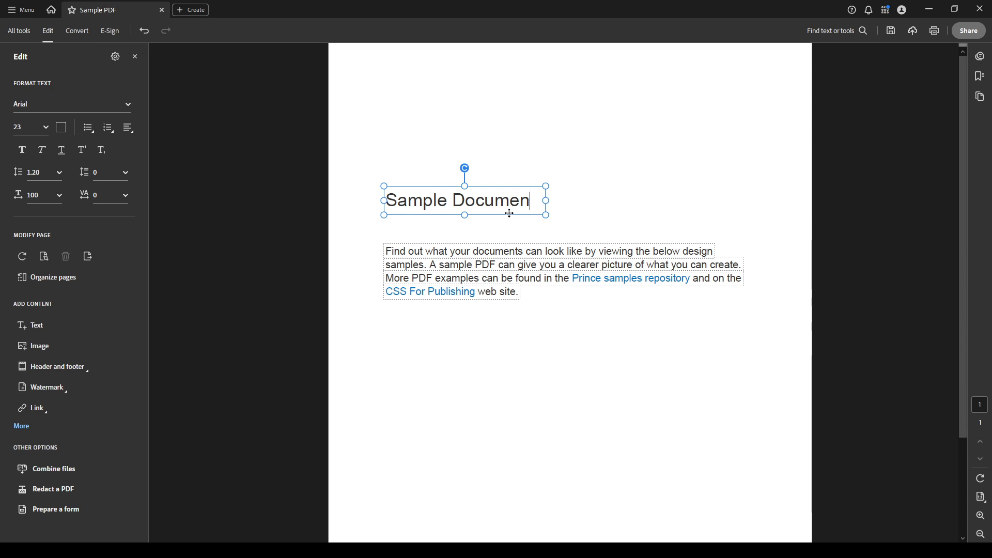
key("Backspace")
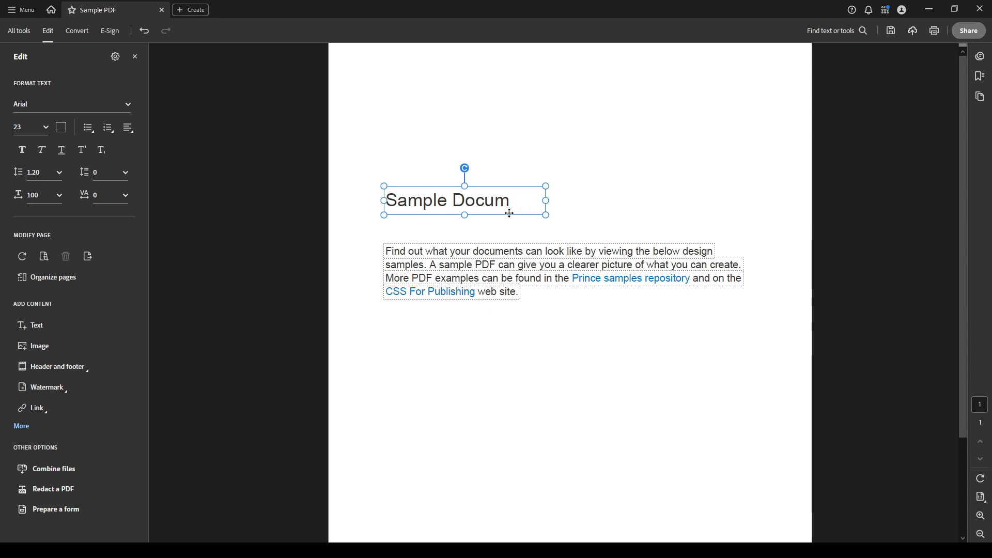
key("Backspace")
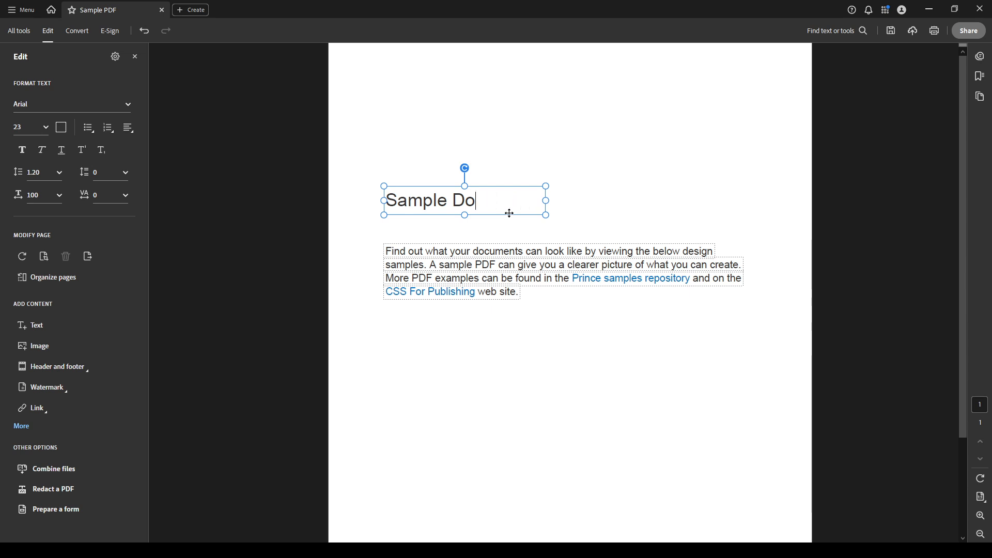
mouse_move(487, 202)
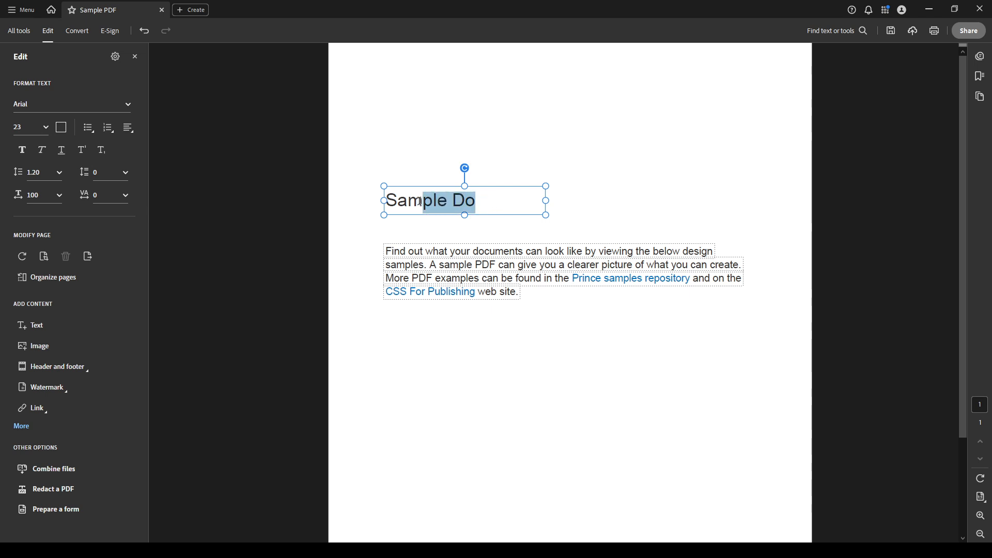
right_click(430, 200)
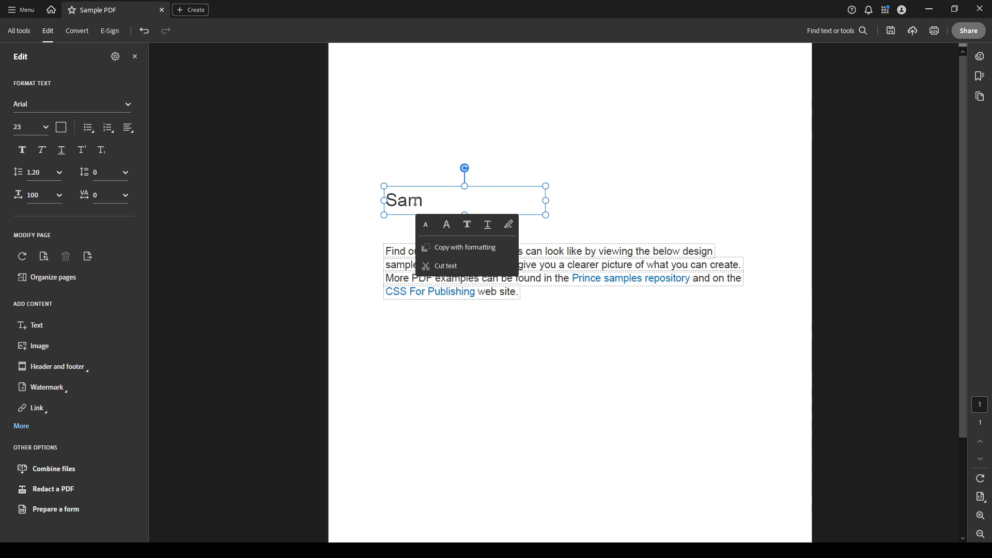
mouse_move(467, 325)
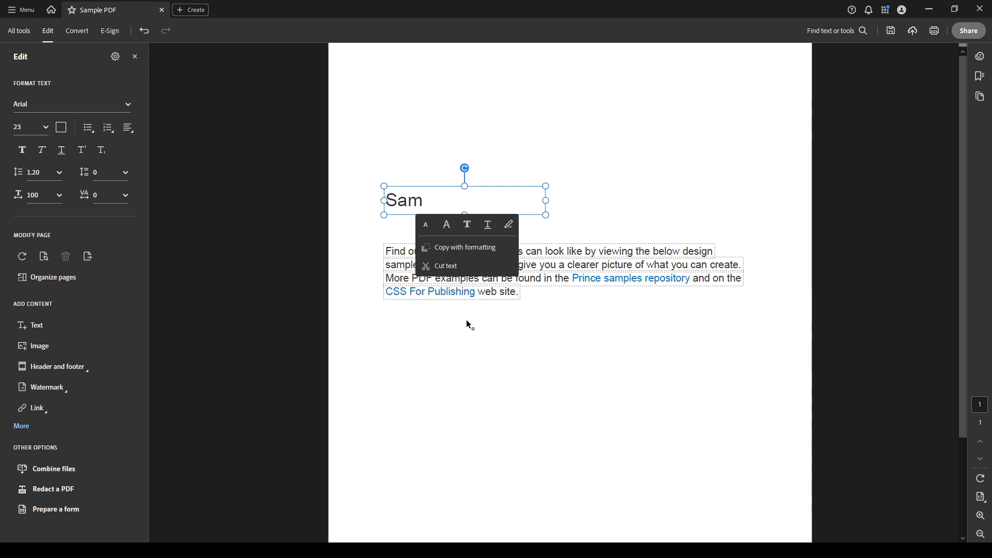
mouse_move(409, 326)
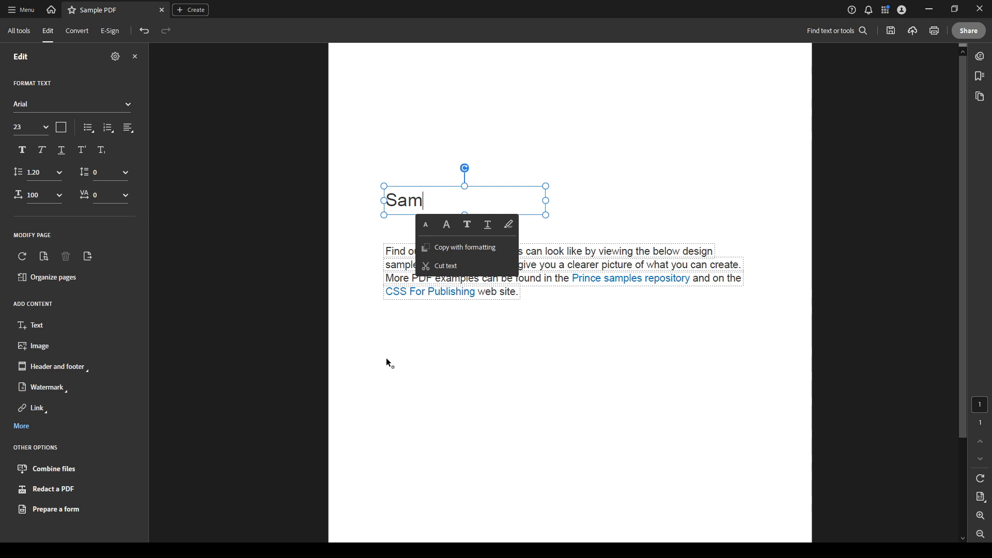
mouse_move(455, 201)
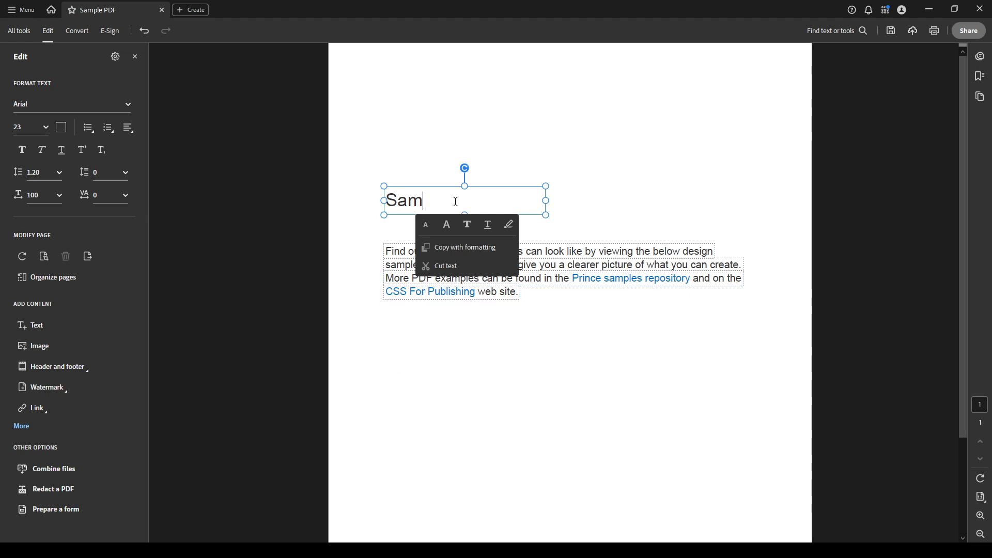
key("Backspace")
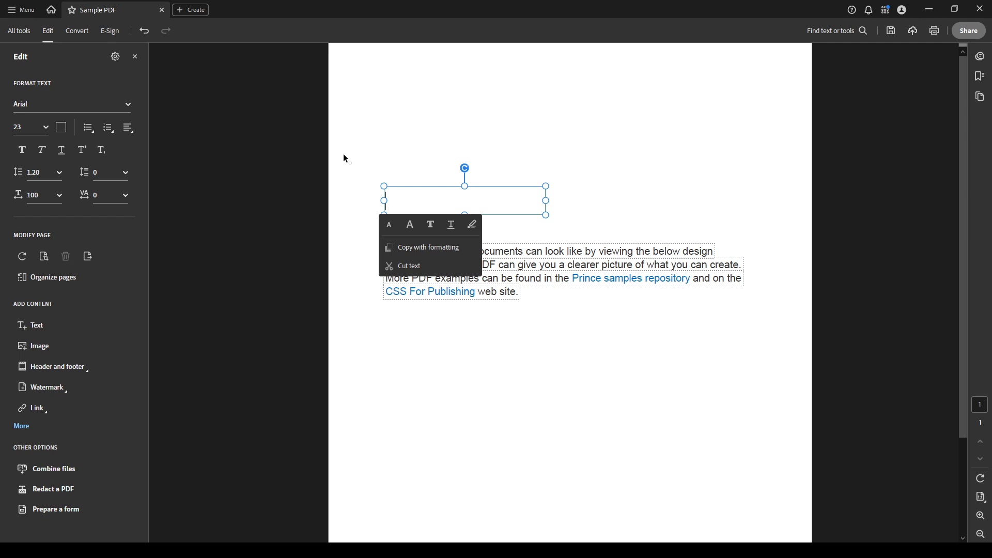
mouse_move(443, 182)
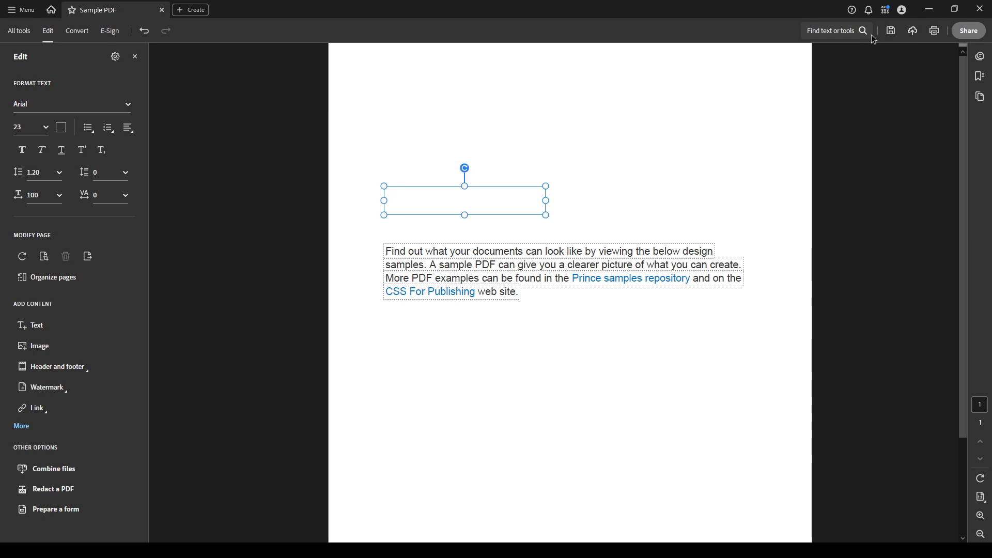
mouse_move(342, 97)
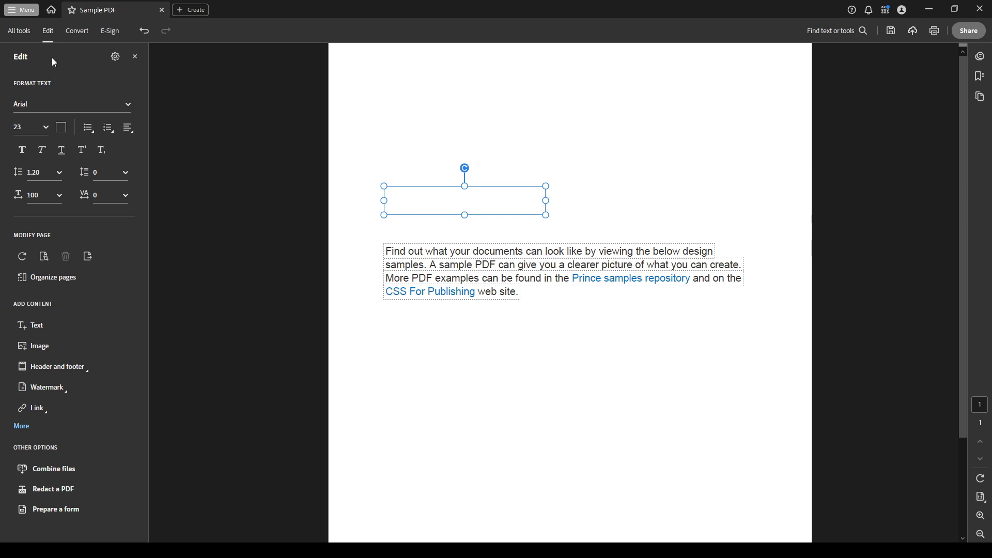
mouse_move(74, 109)
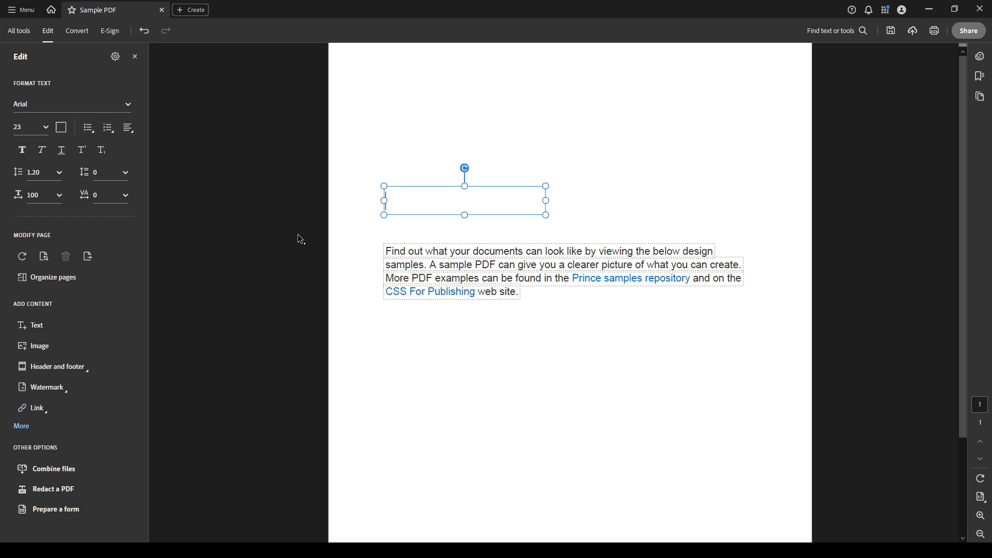
mouse_move(294, 242)
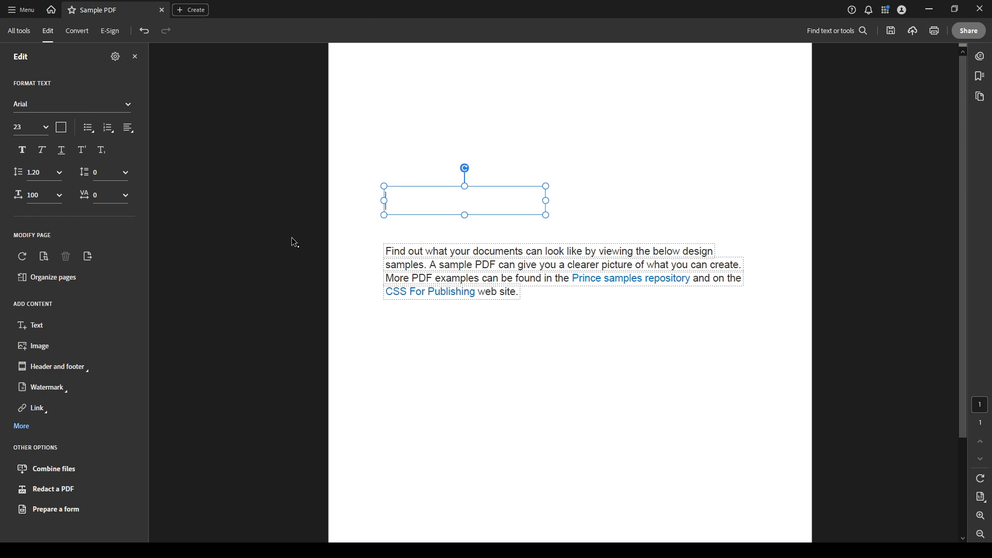